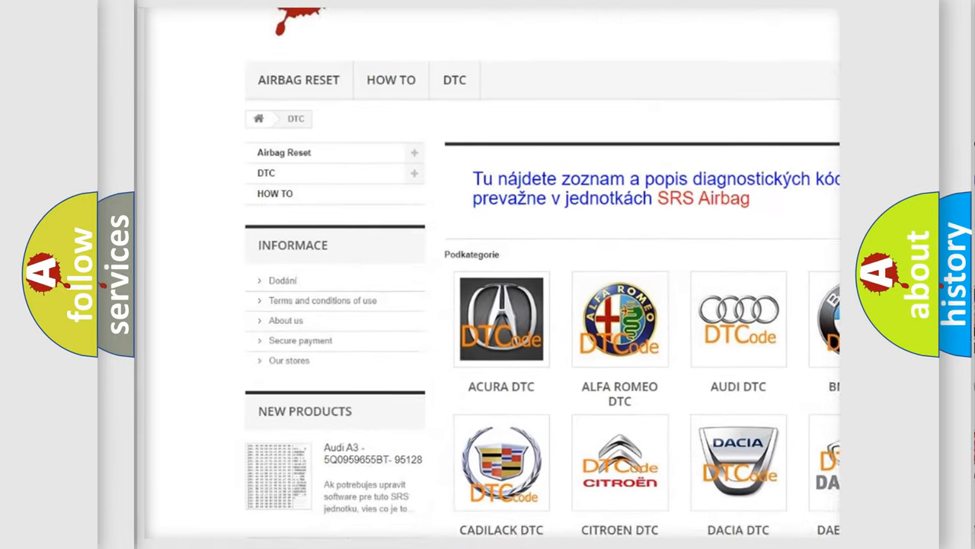
{"action": "scroll", "scroll_direction": "down", "scroll_amount": 3}
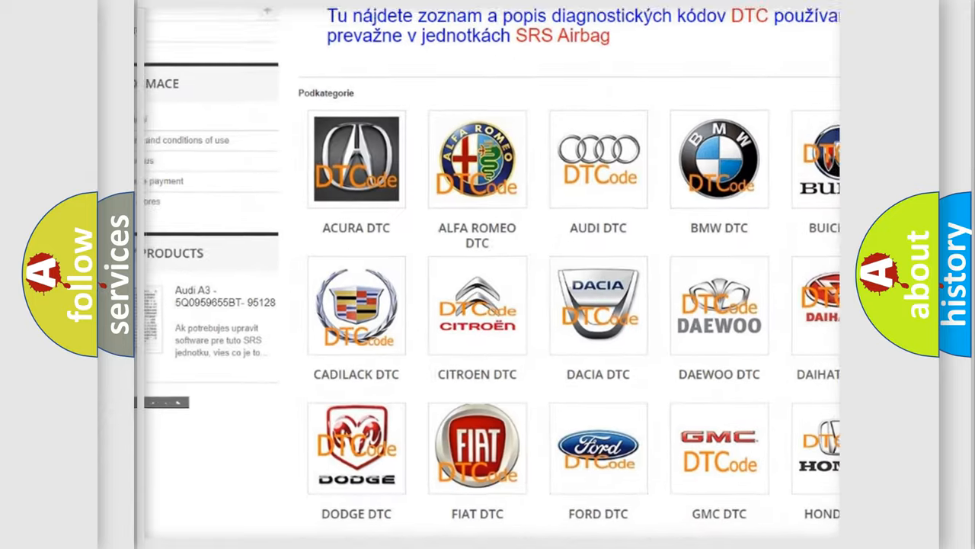